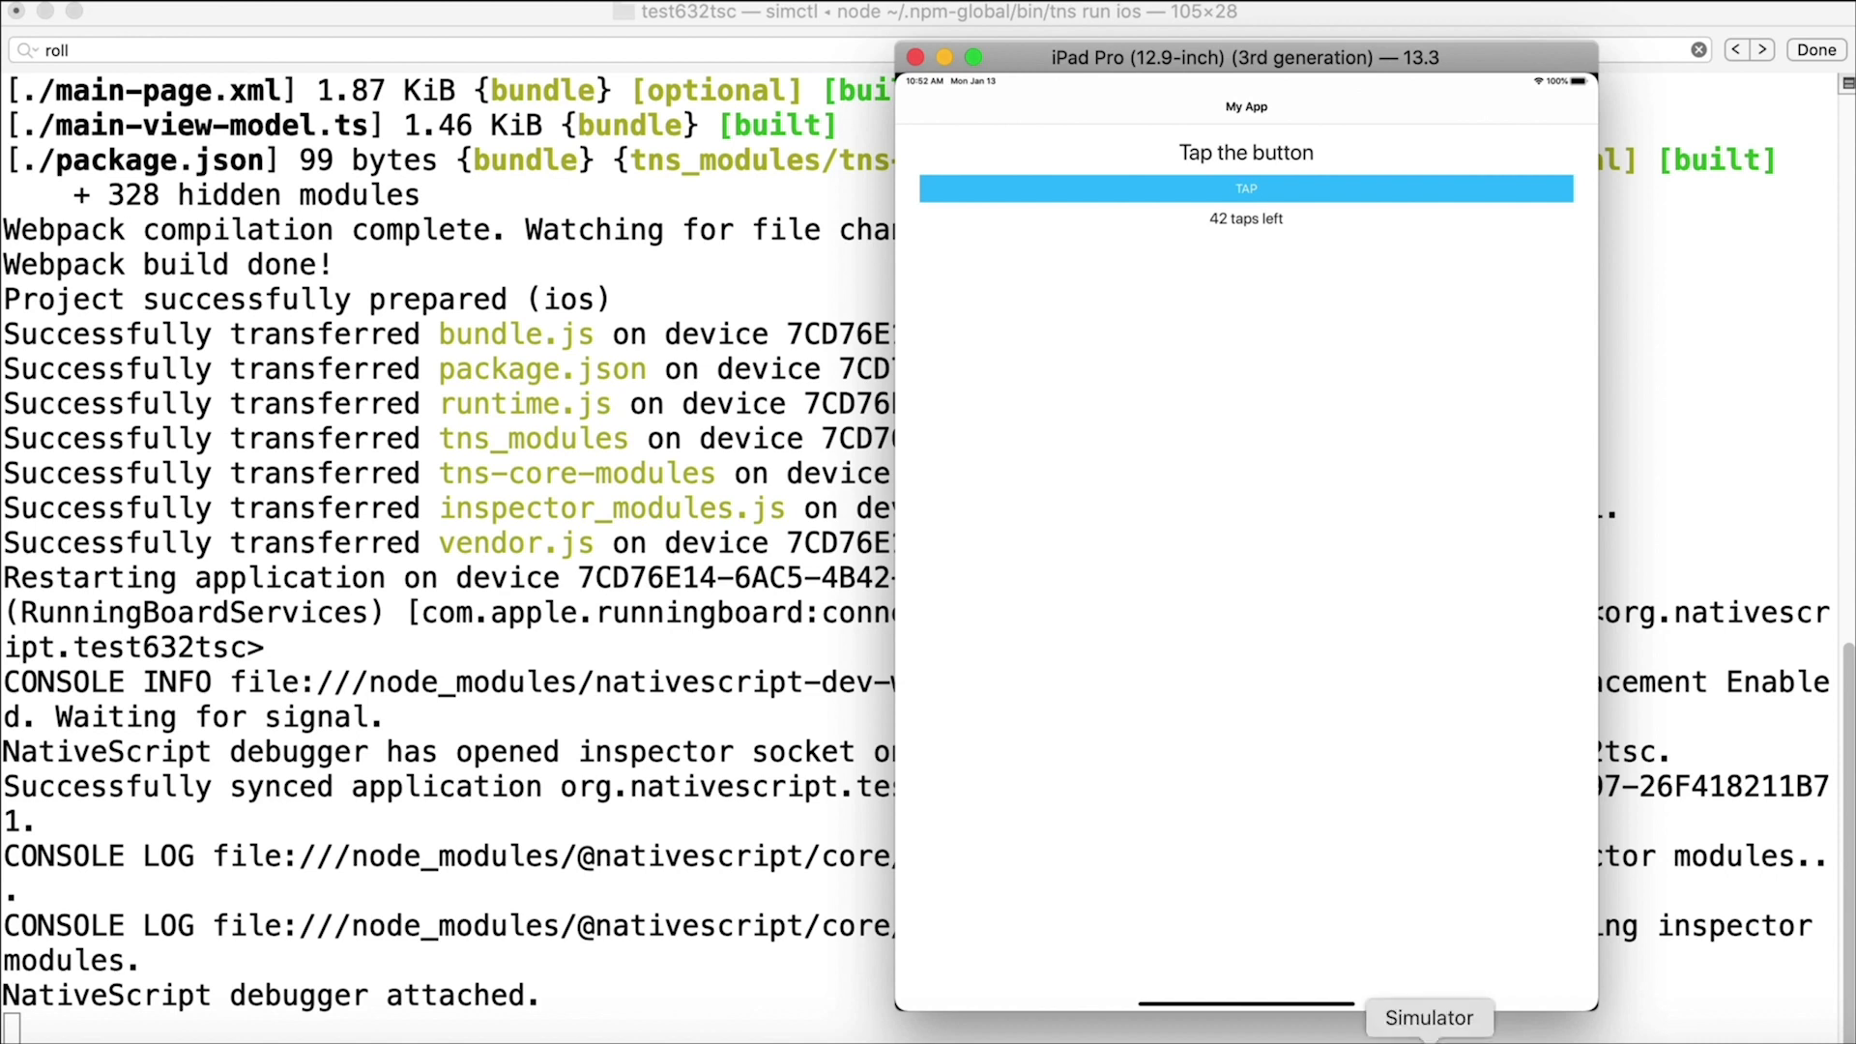
Bring up the Simulator Dock menu to quit the iPad Pro simulator.
right_click(1429, 1017)
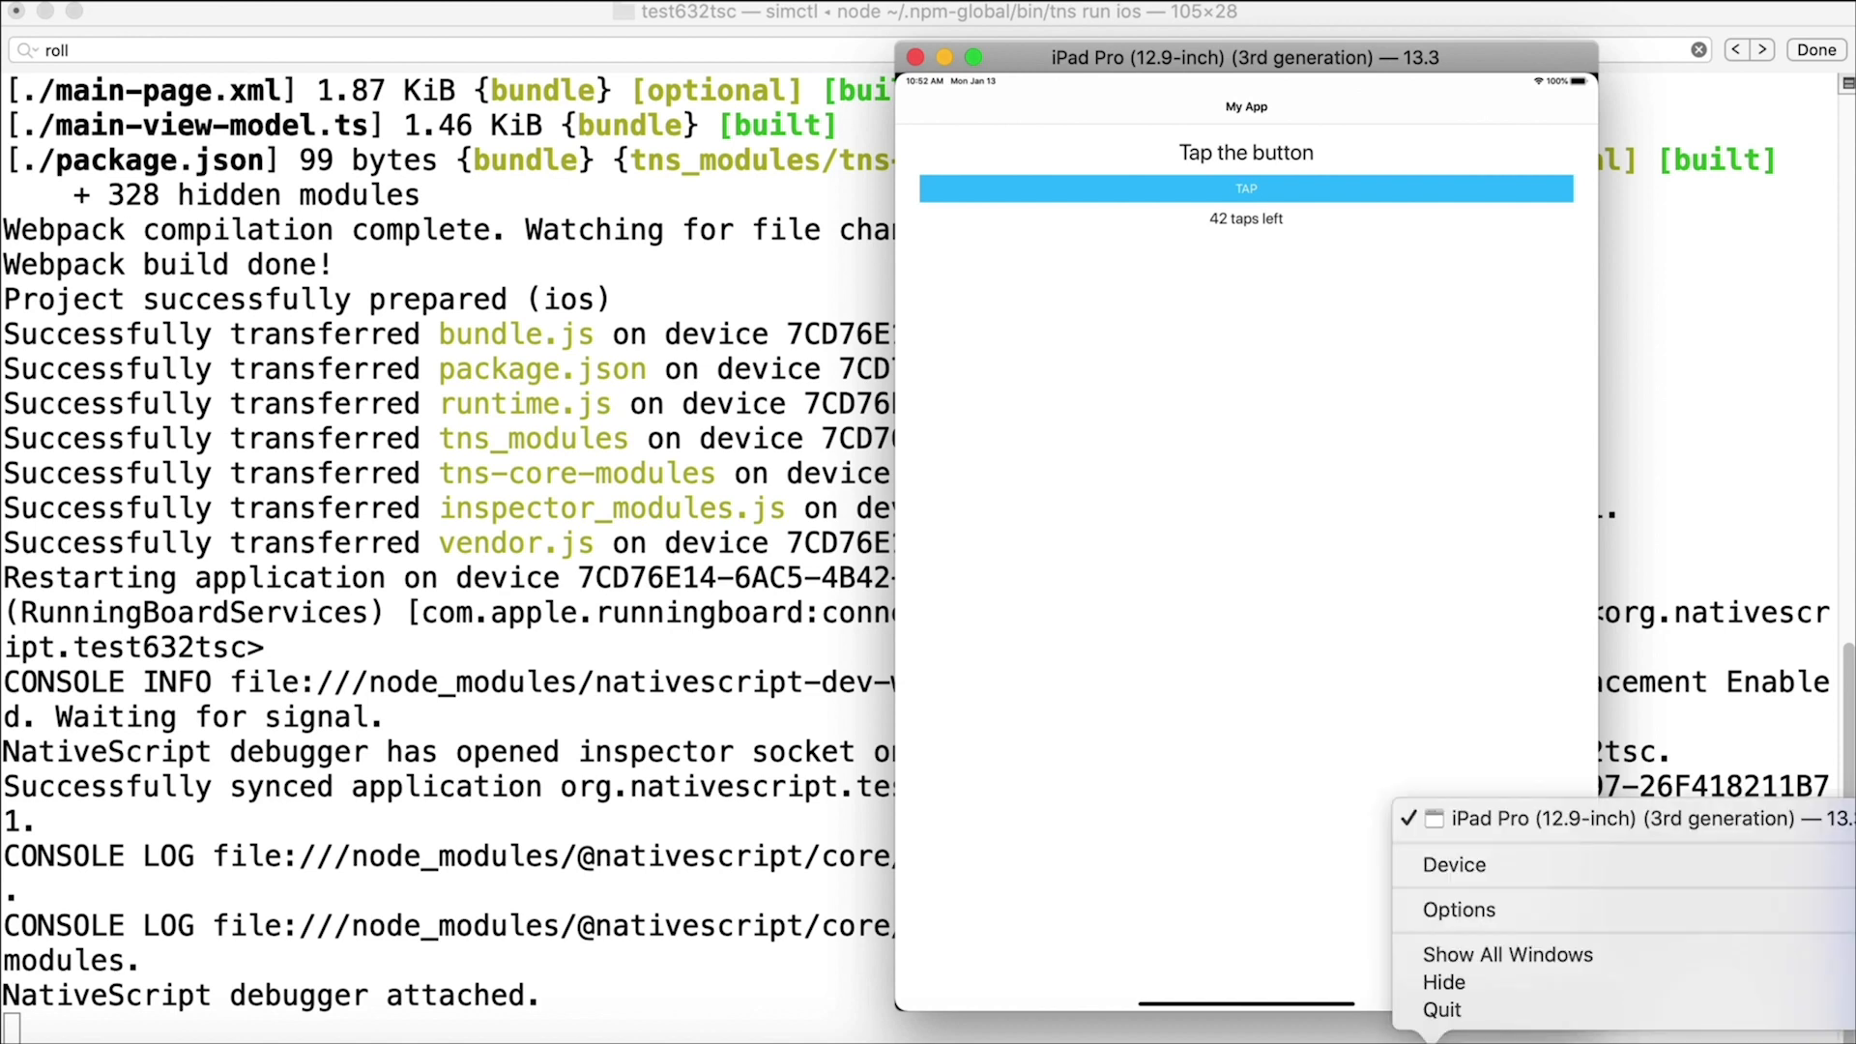
mouse_move(1454, 865)
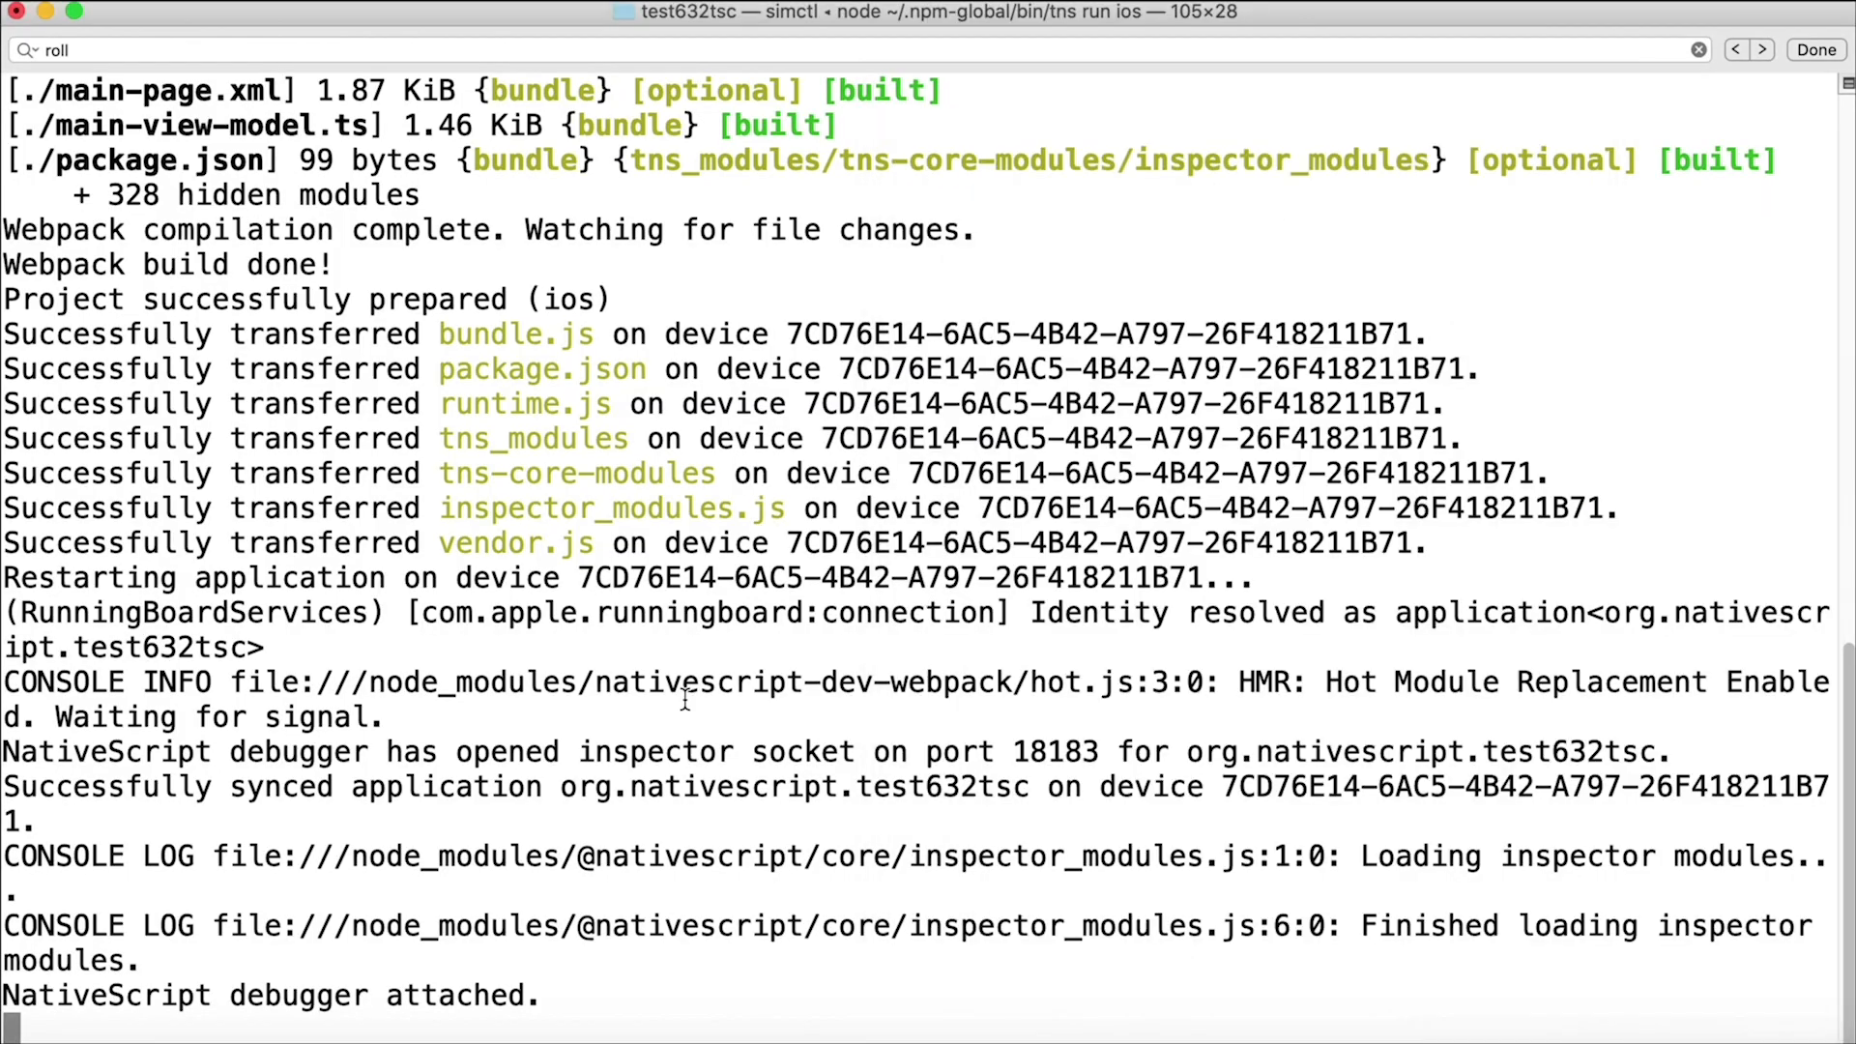
Stop the running NativeScript session and enter 'tns run ios' at the prompt.
key(ctrl+c)
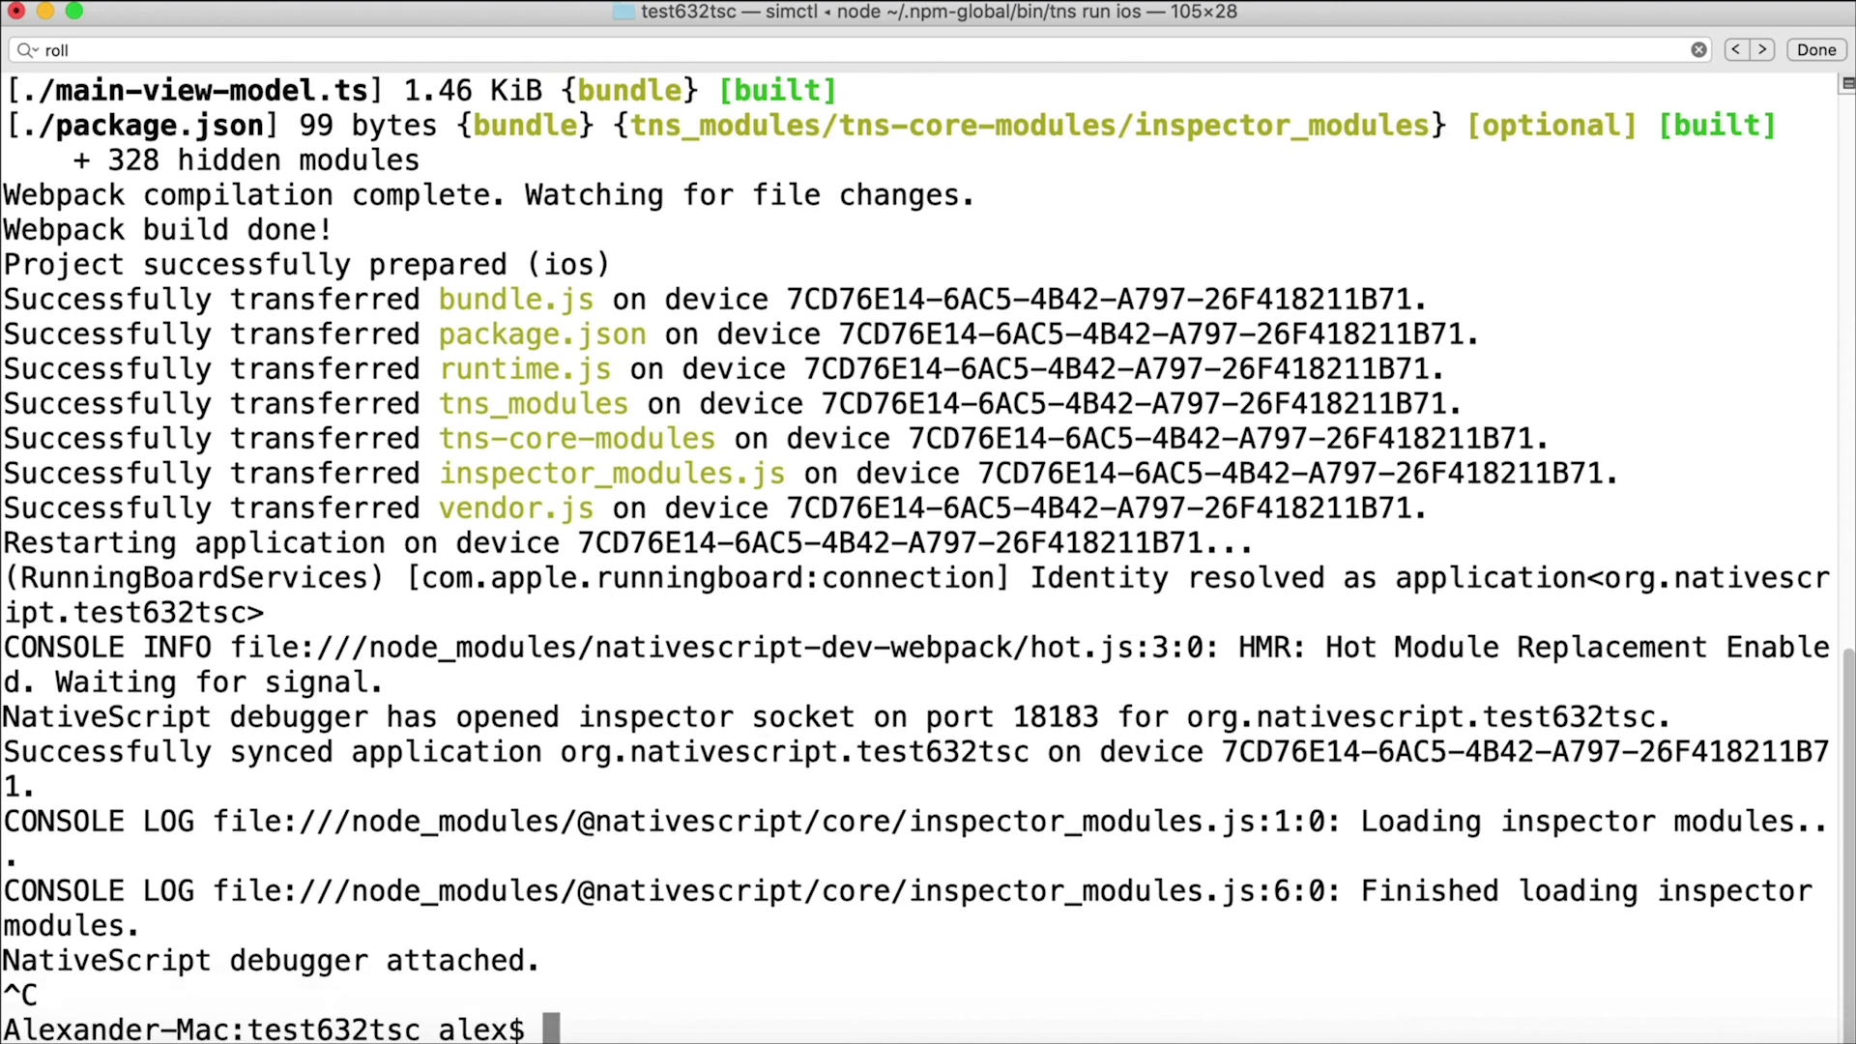
text(tns run ios)
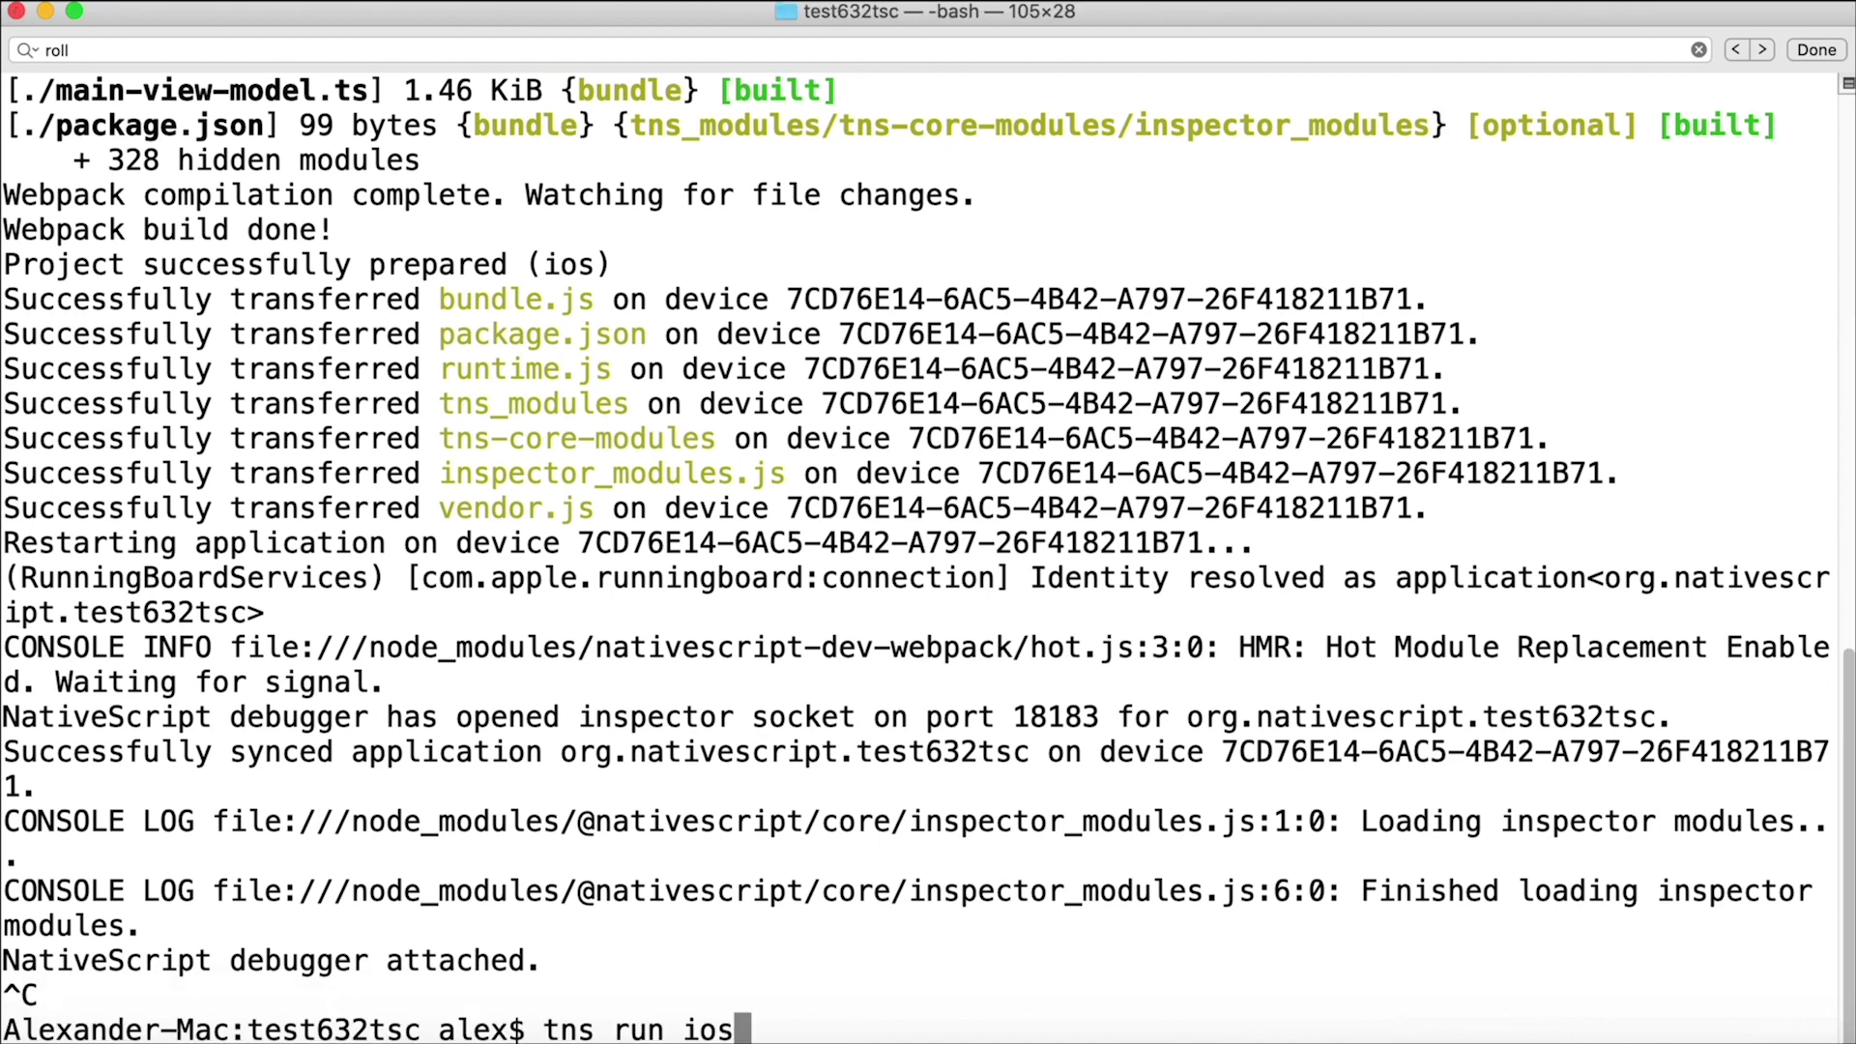